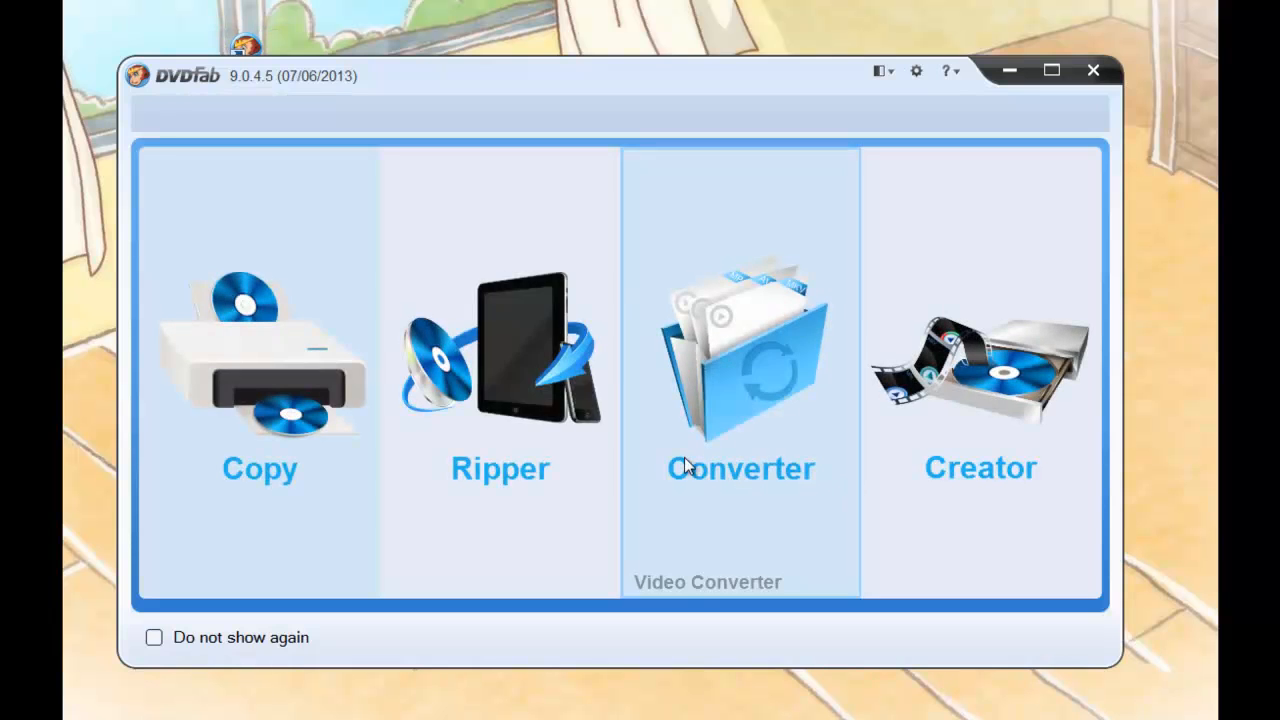
mouse_move(524, 550)
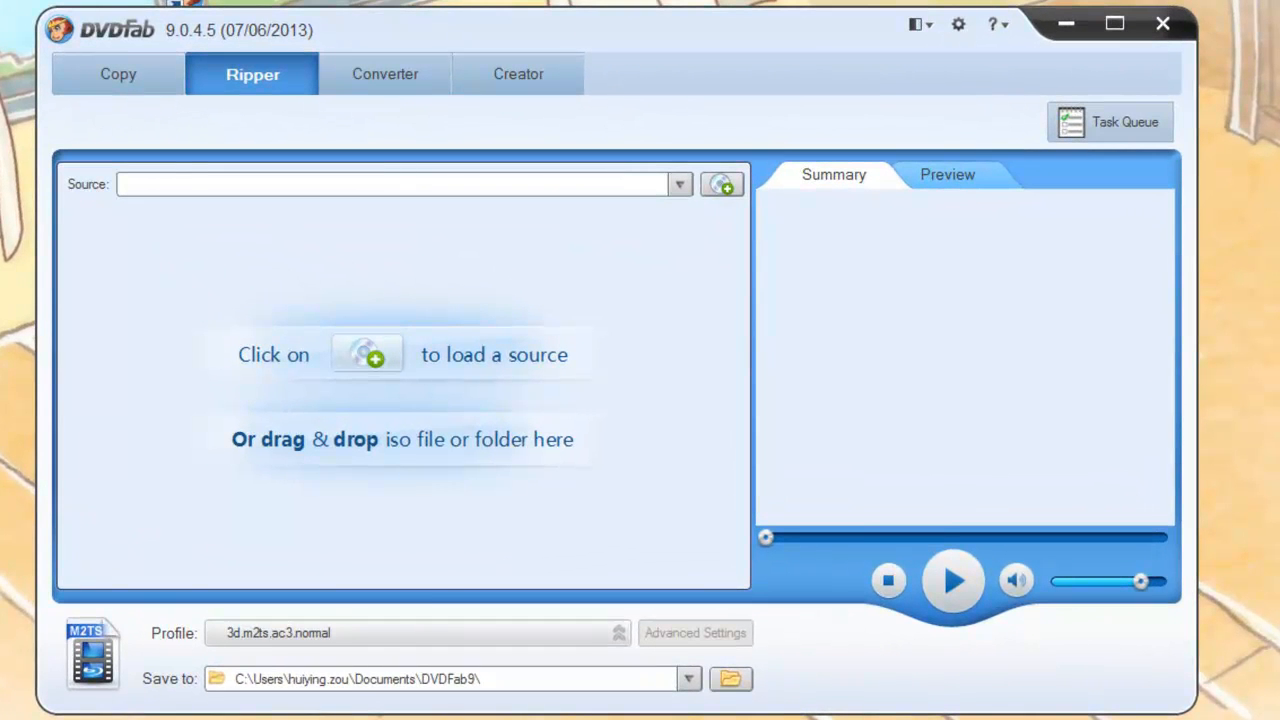
- Load the Alice In Wonderland (3D) Blu-ray disc as the rip source
click(720, 184)
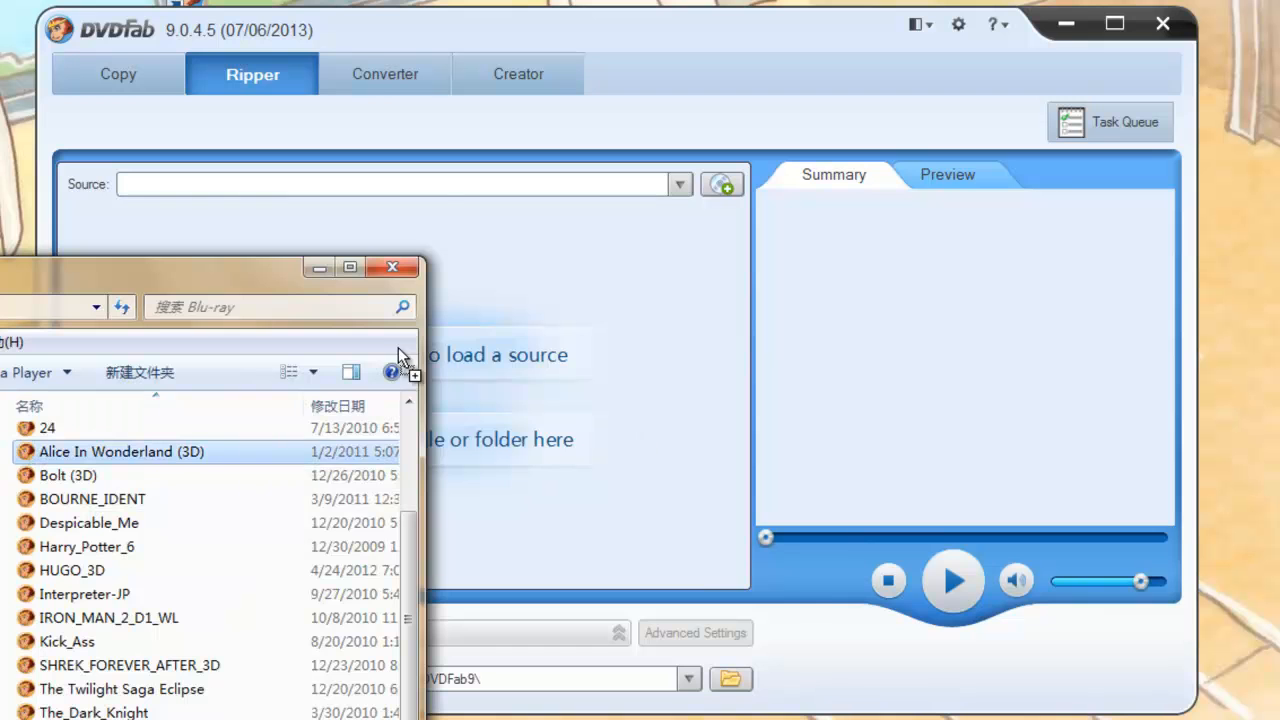
double_click(110, 452)
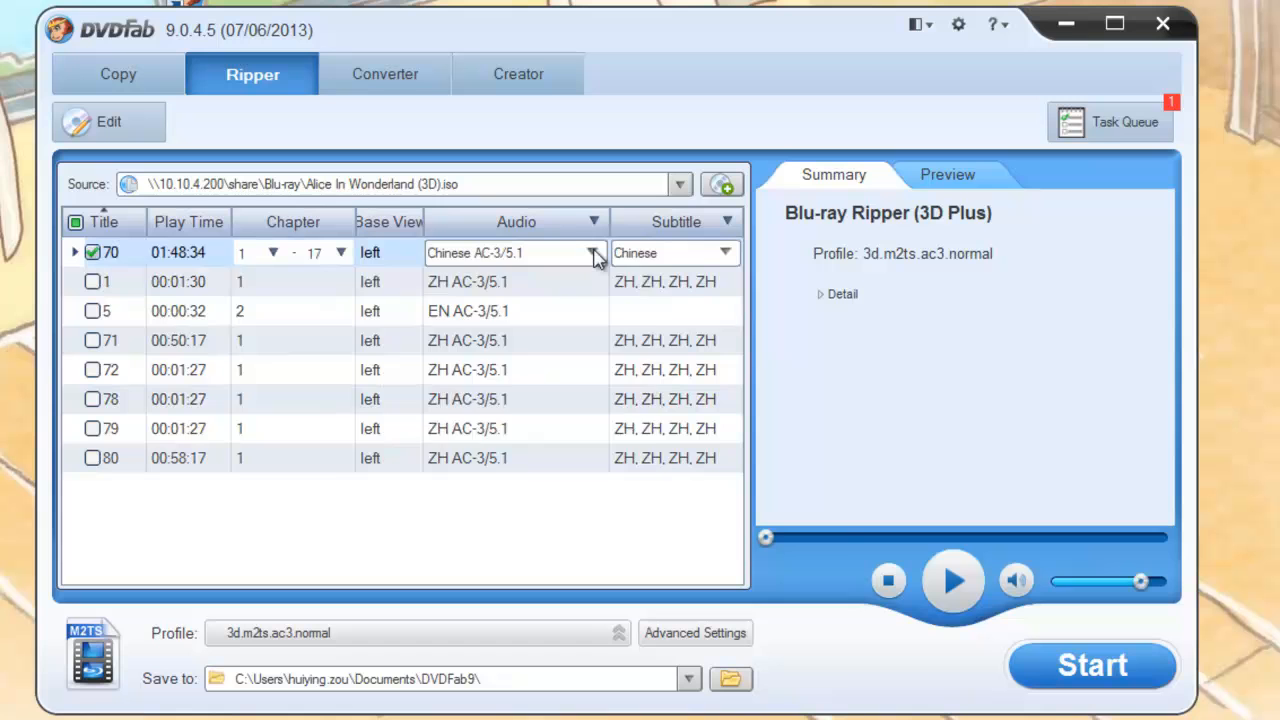
mouse_move(724, 262)
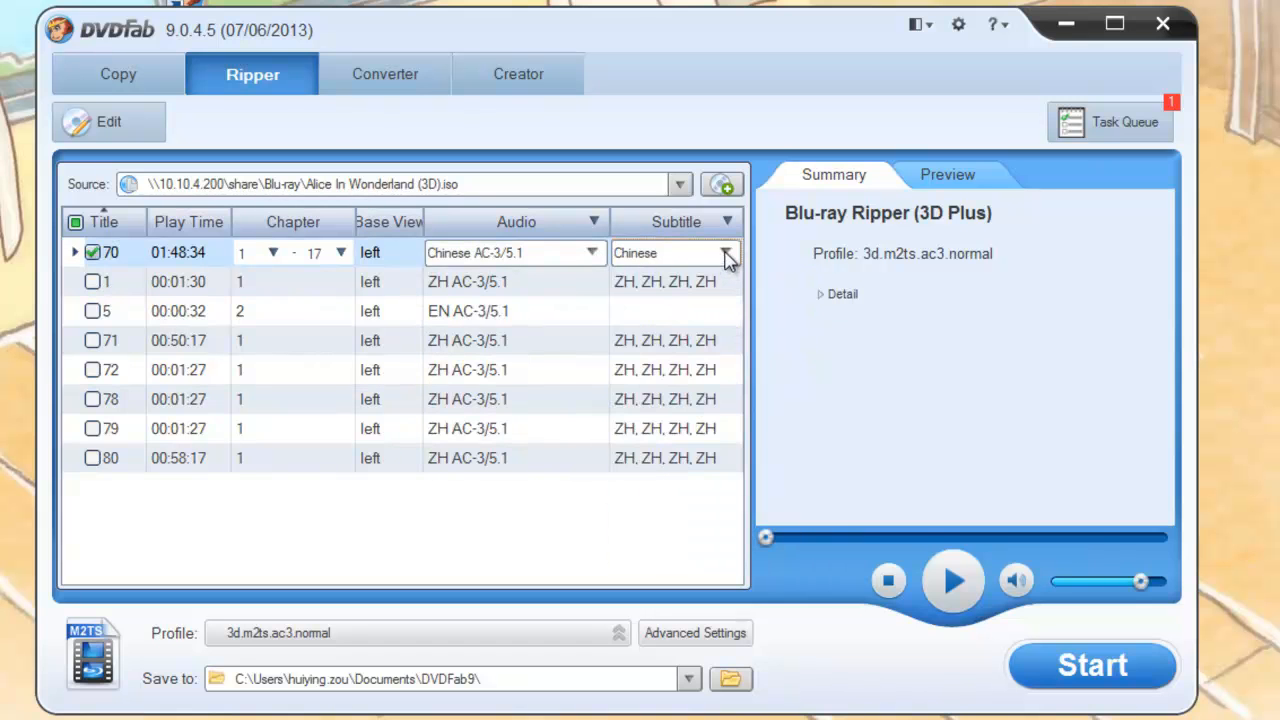
- Play a preview of the main Alice title and bring up the output profile choices
click(948, 174)
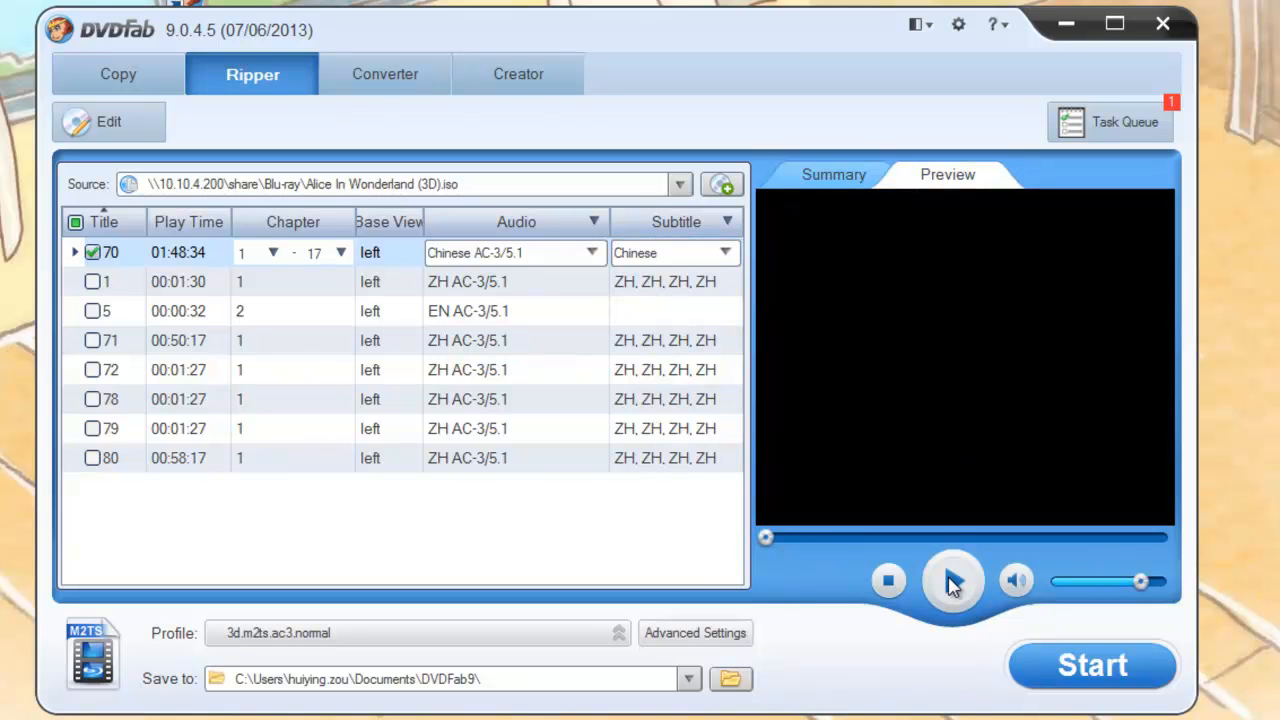
click(952, 580)
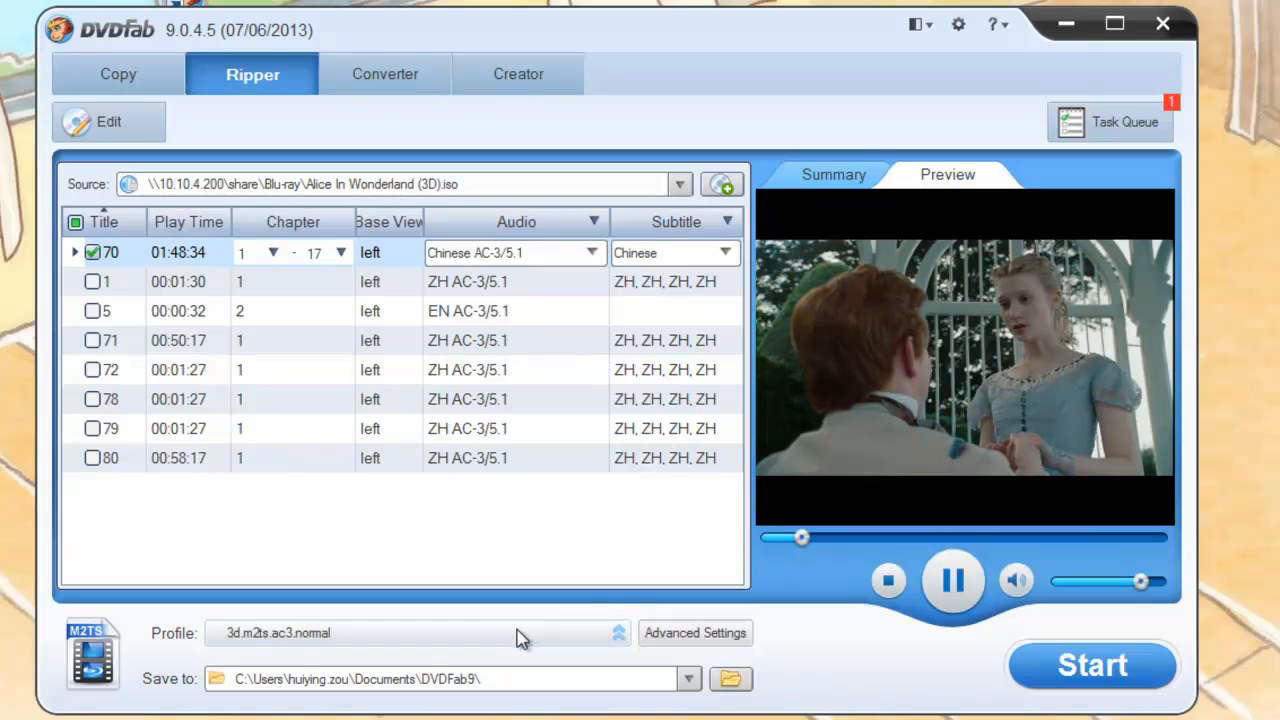
click(616, 632)
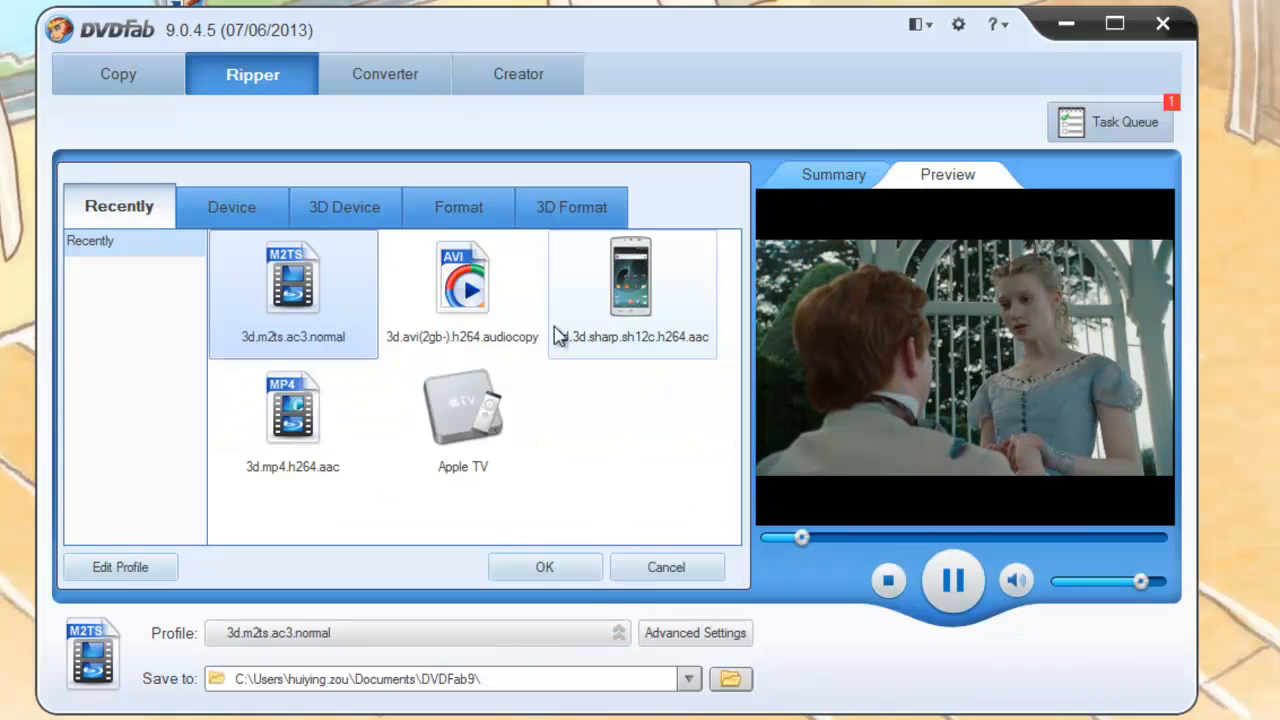
- Choose the 3D MKV profile (3d.mkv.h264.ac3) from the 3D Format MKV list
click(570, 206)
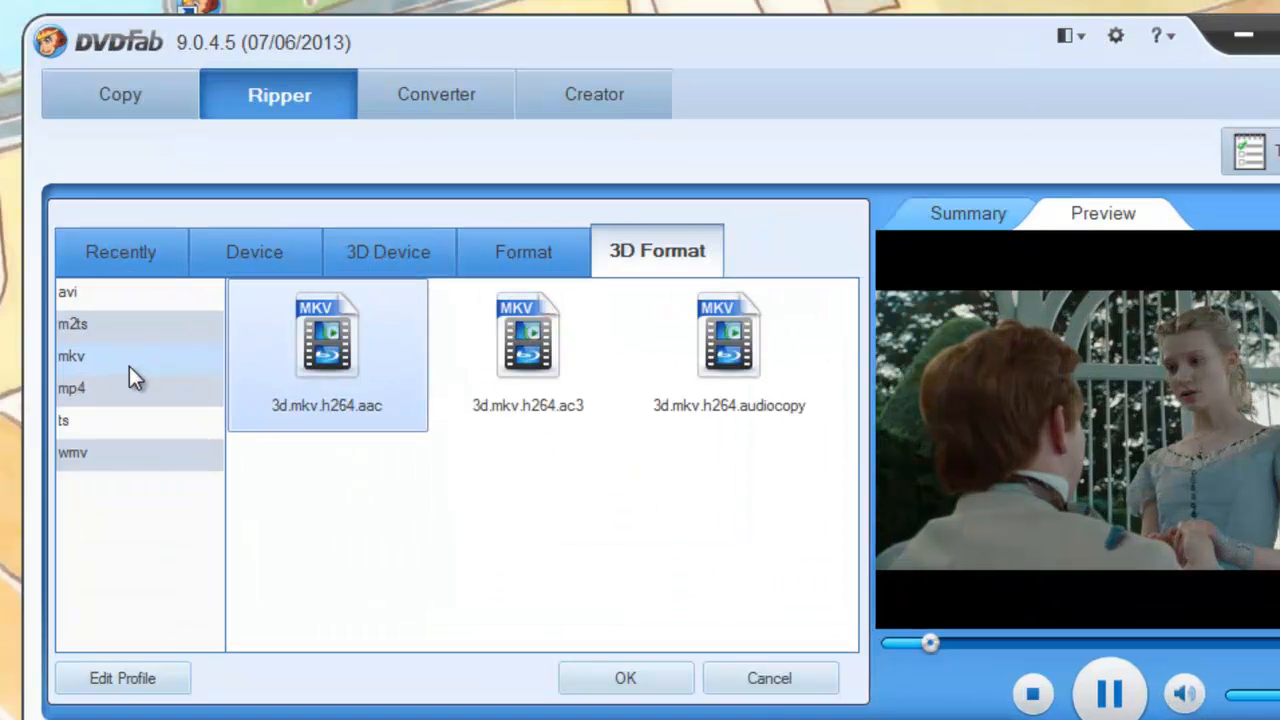
click(528, 336)
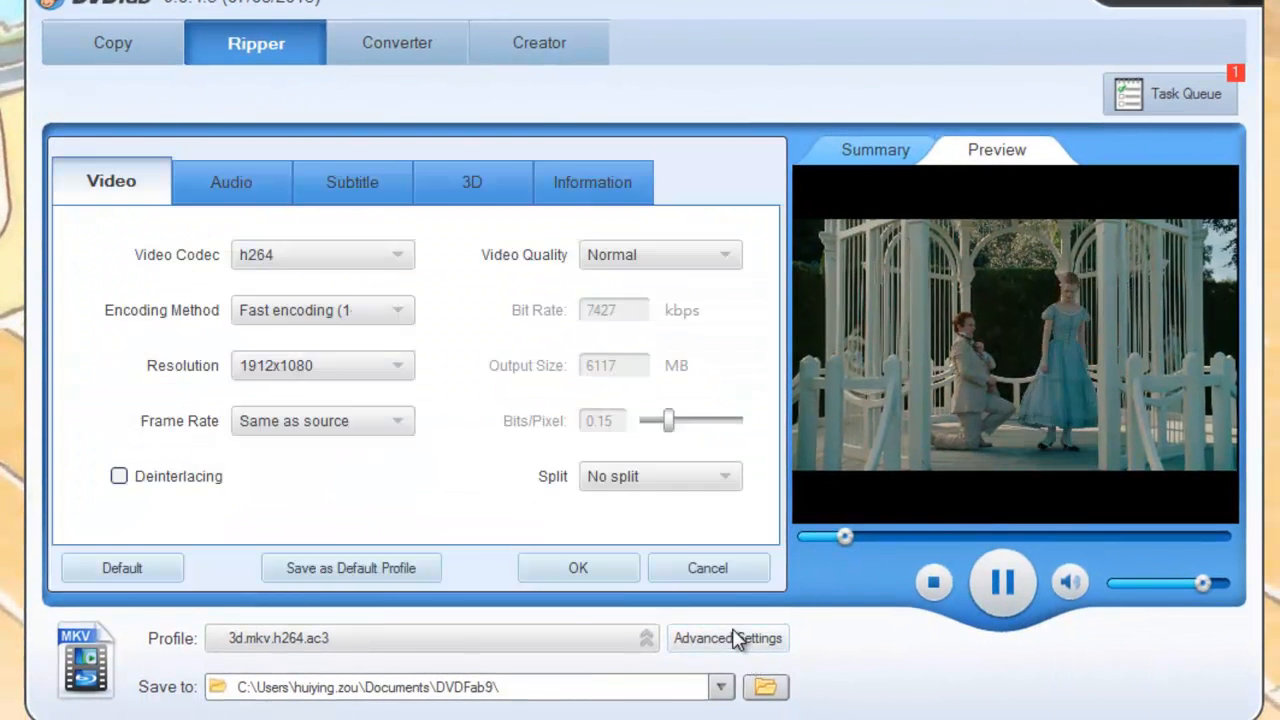
- Set the 3D output to Split Screen Left/Right (after trying anaglyph) and confirm the profile settings
click(472, 182)
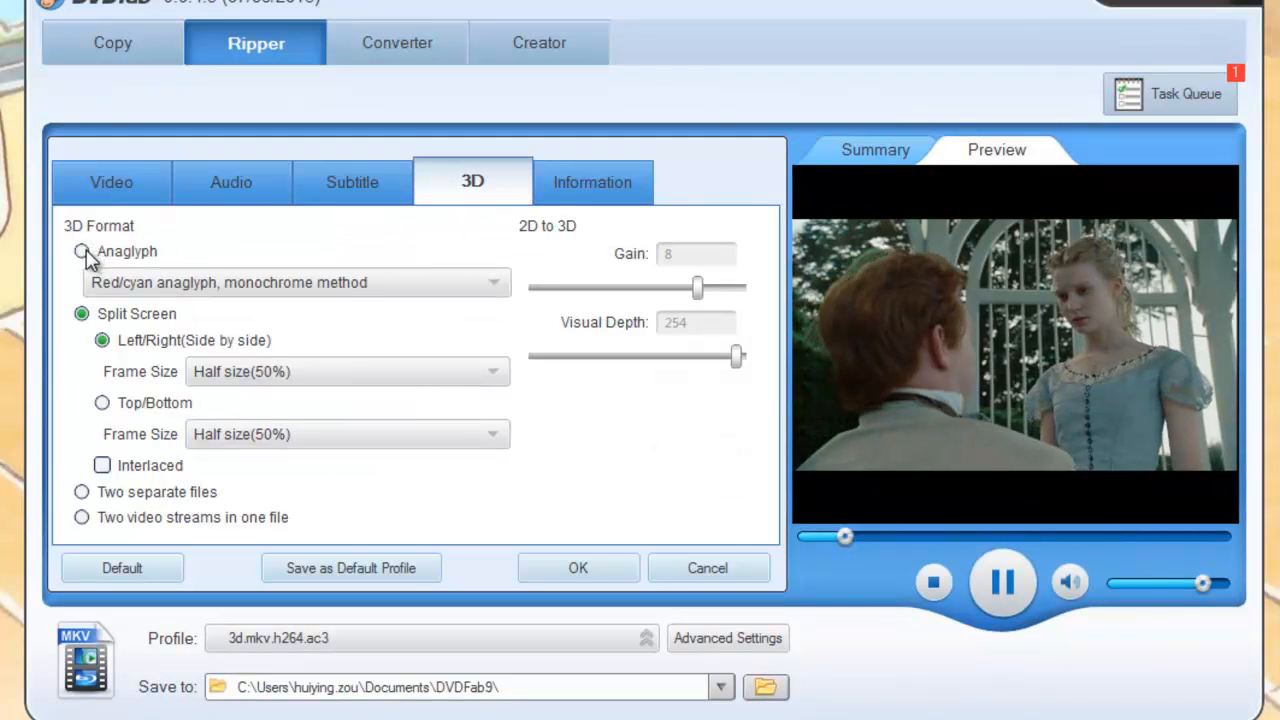
click(80, 252)
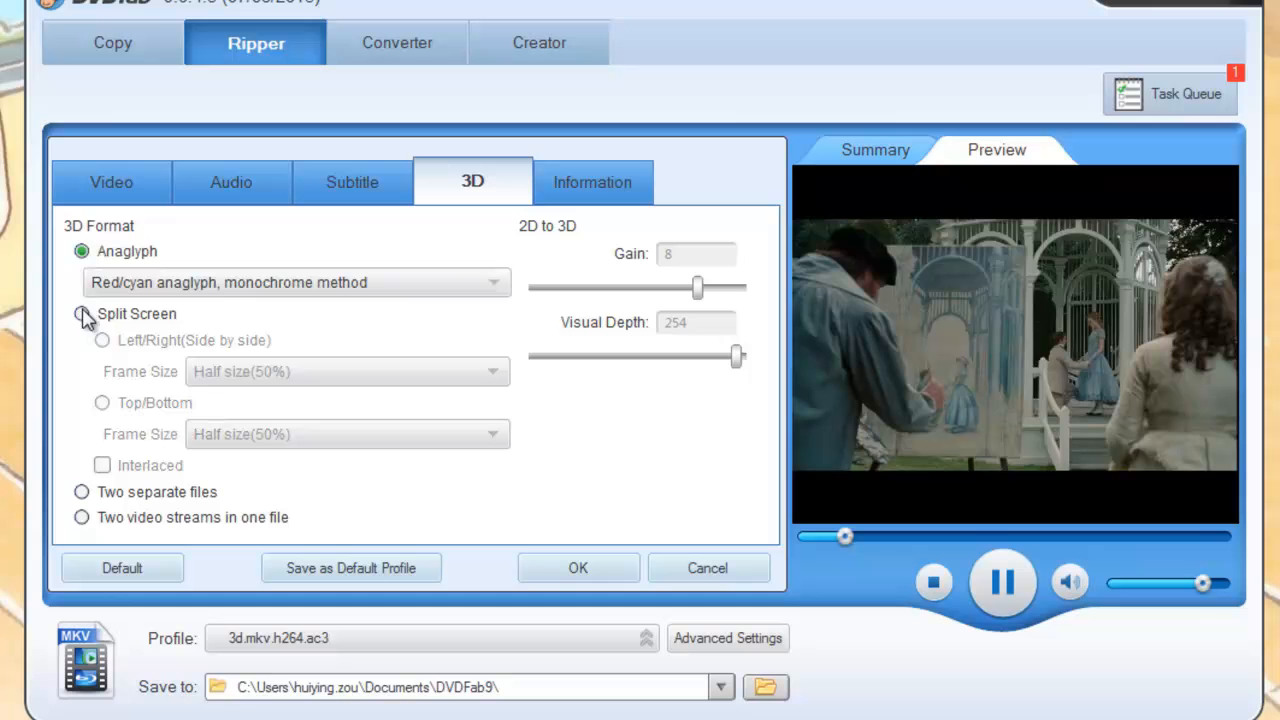
click(100, 404)
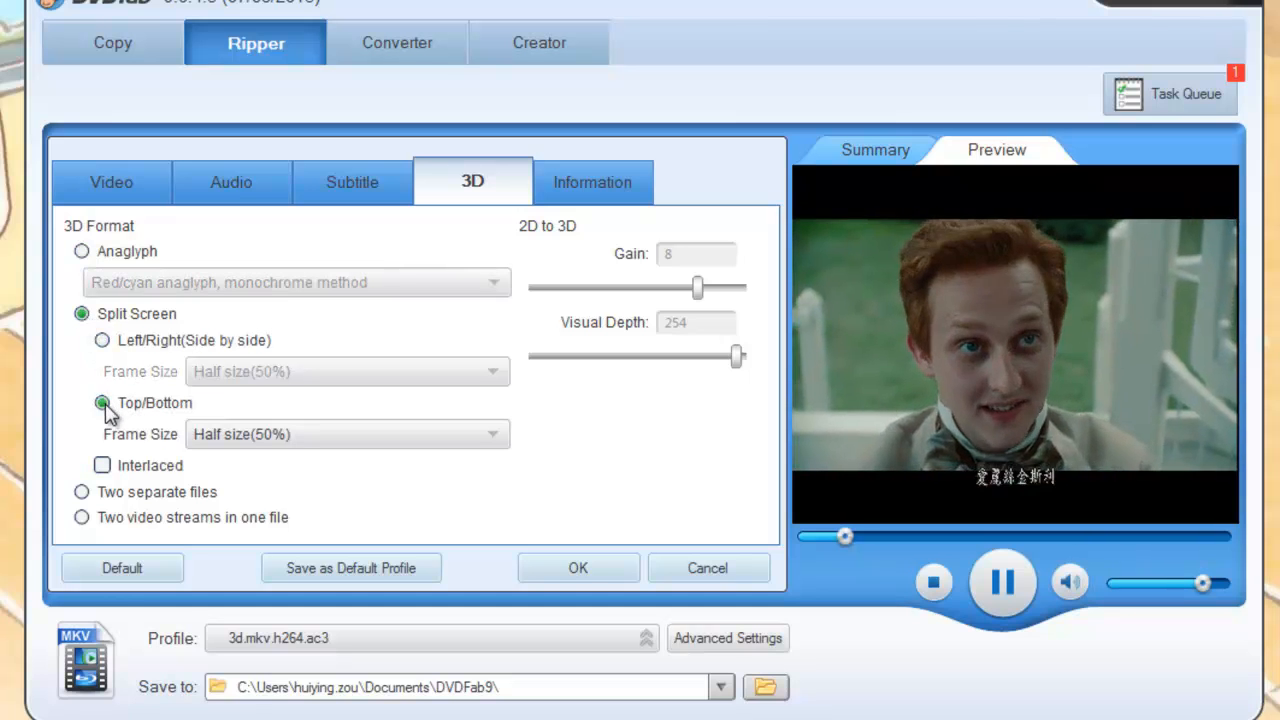
click(100, 340)
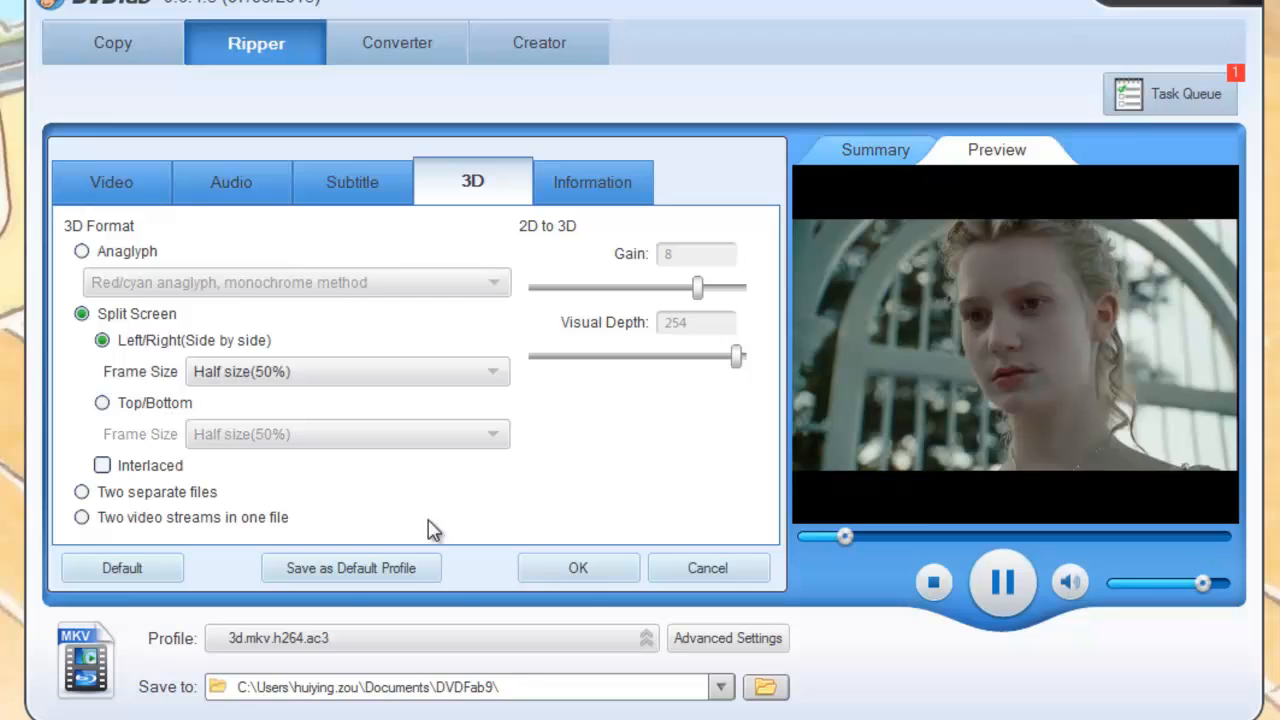
click(112, 182)
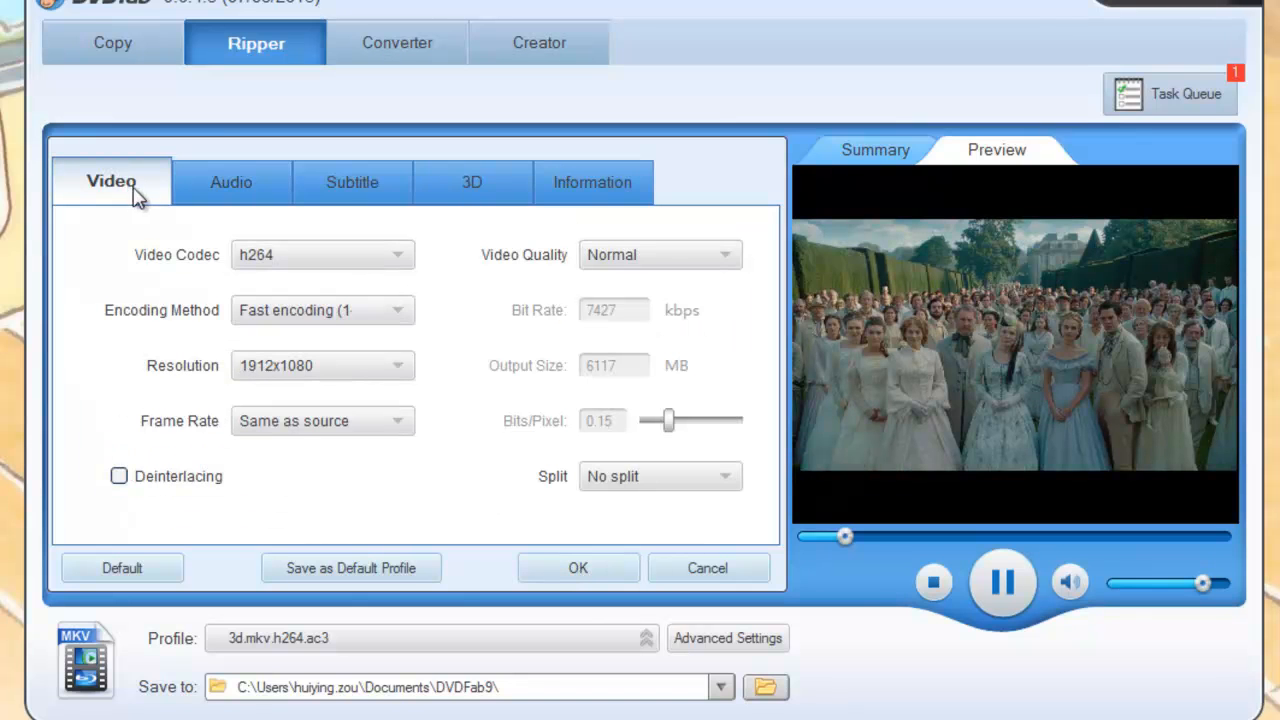
mouse_move(392, 370)
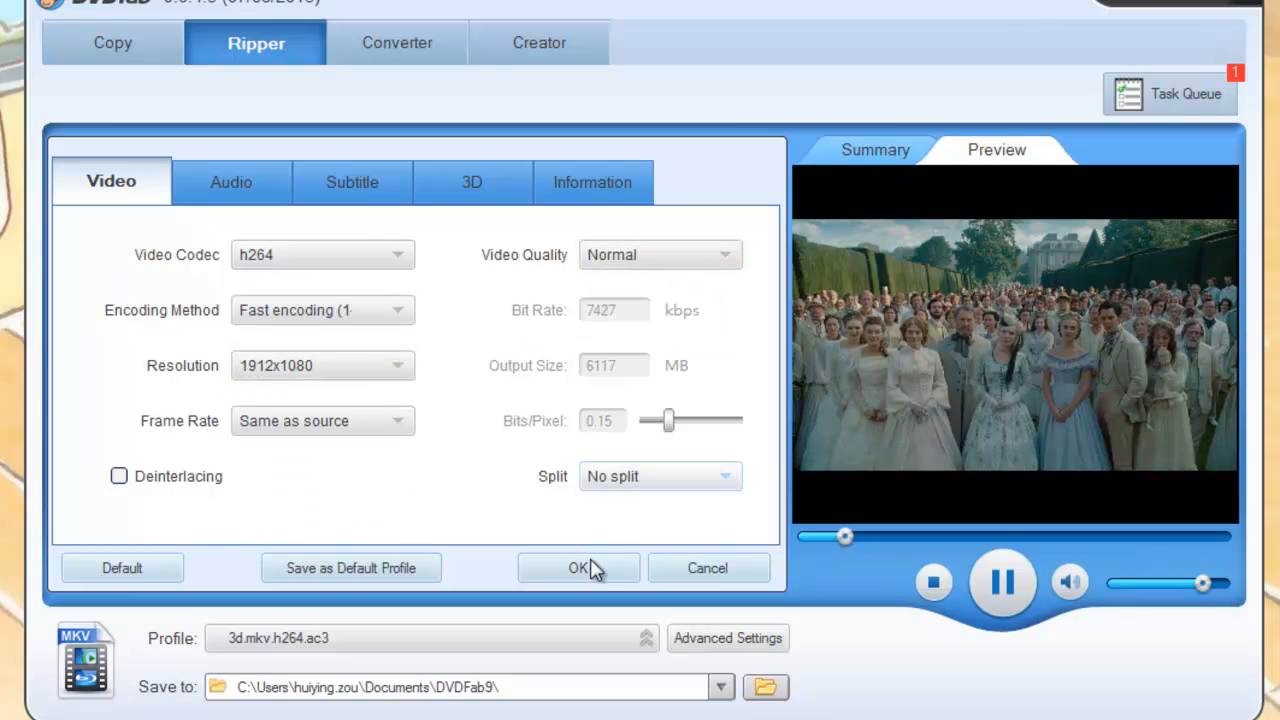
click(578, 568)
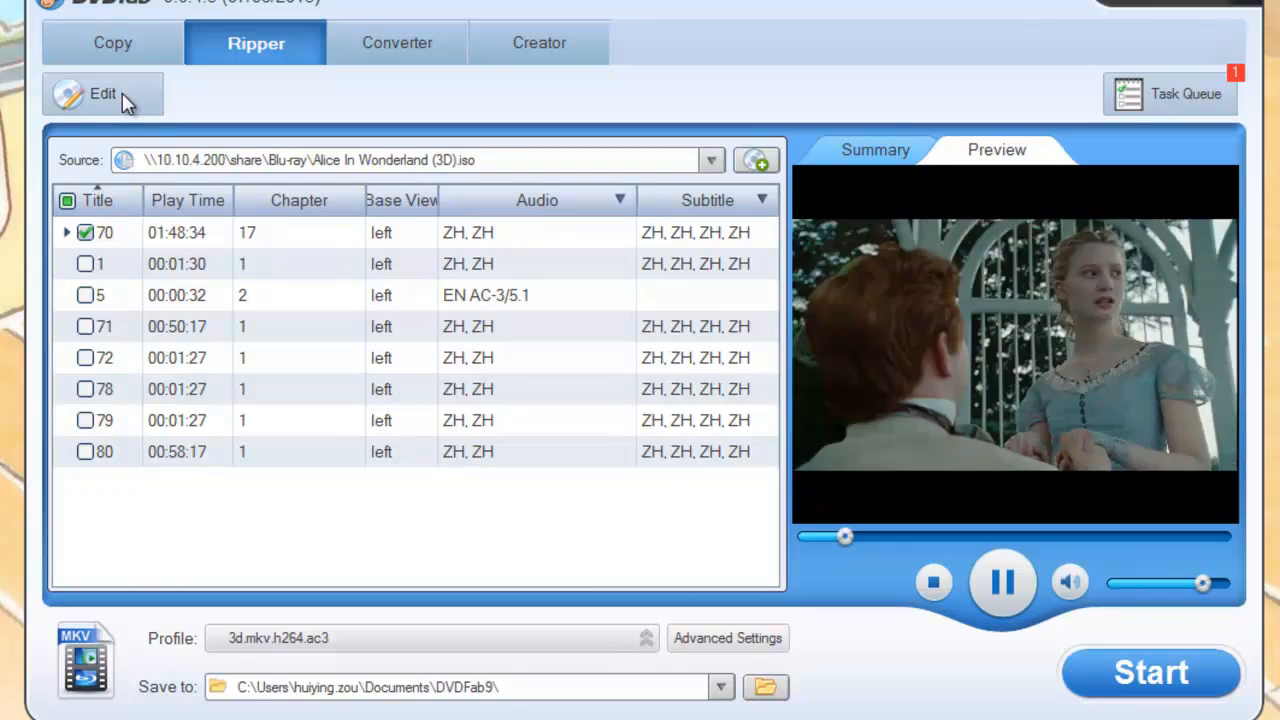
- In the video effect editor, set the source aspect ratio to 4:3 and show the crop options
click(98, 94)
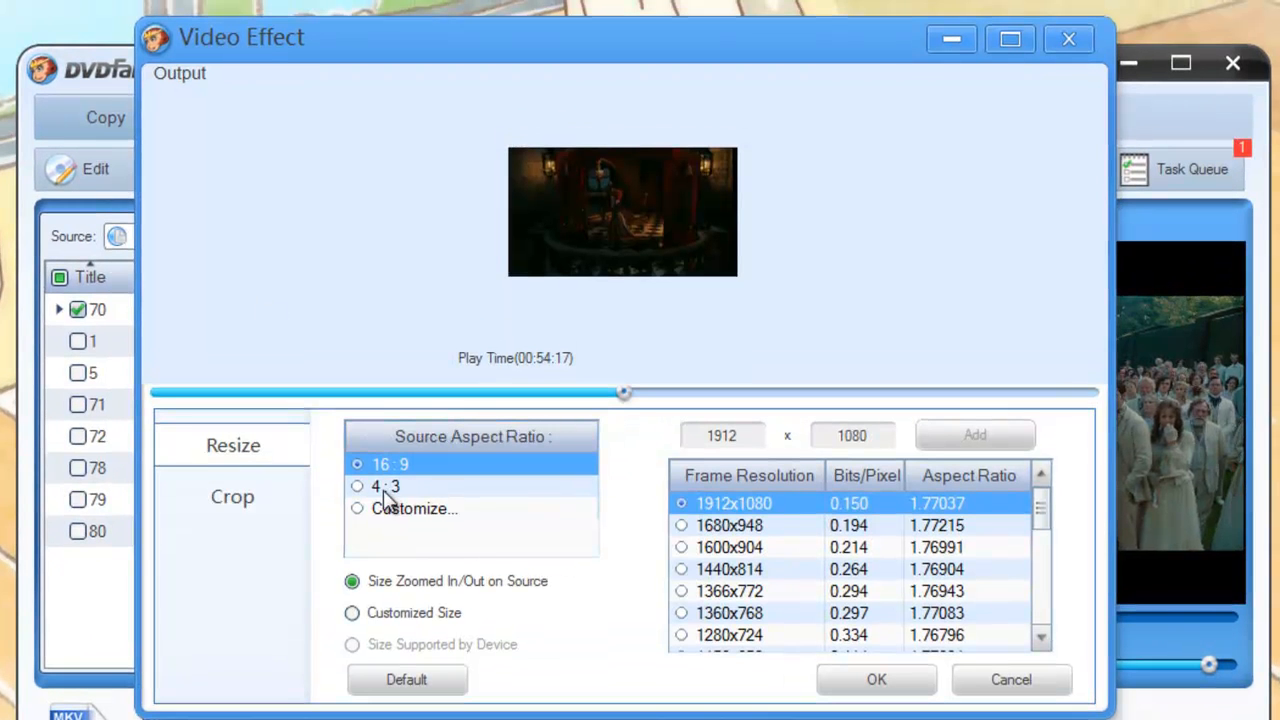
click(356, 486)
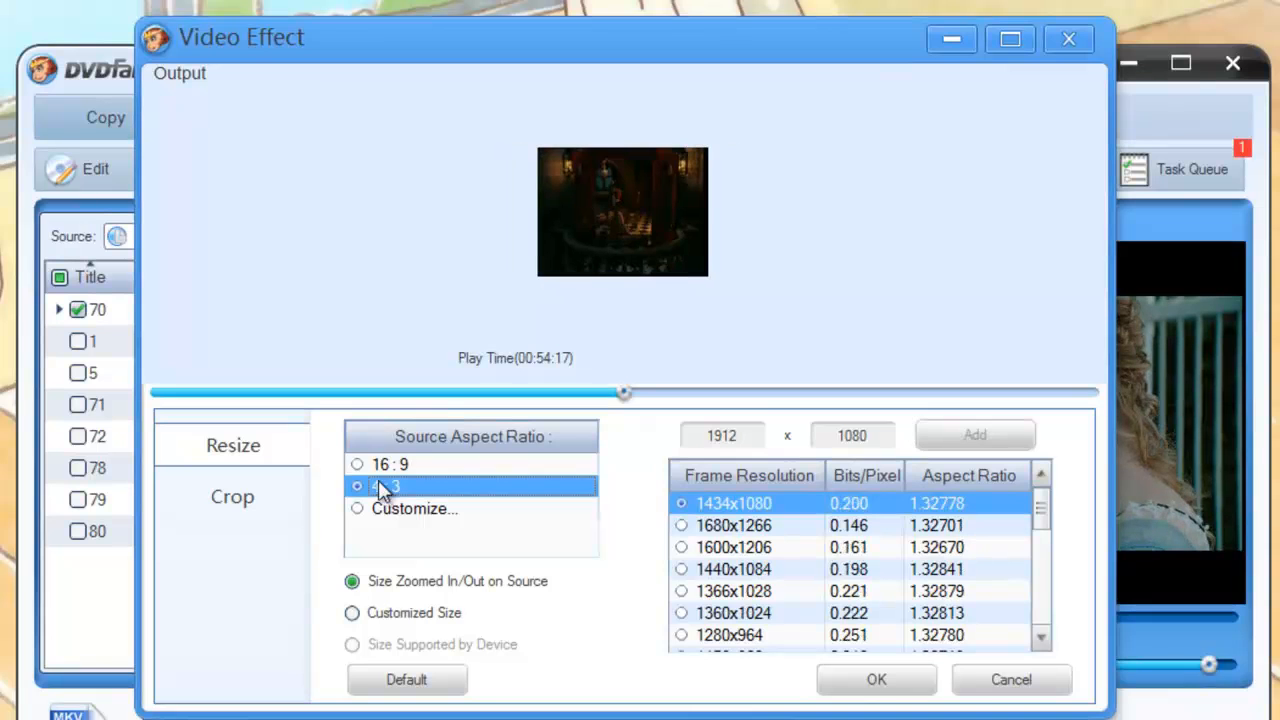
click(386, 464)
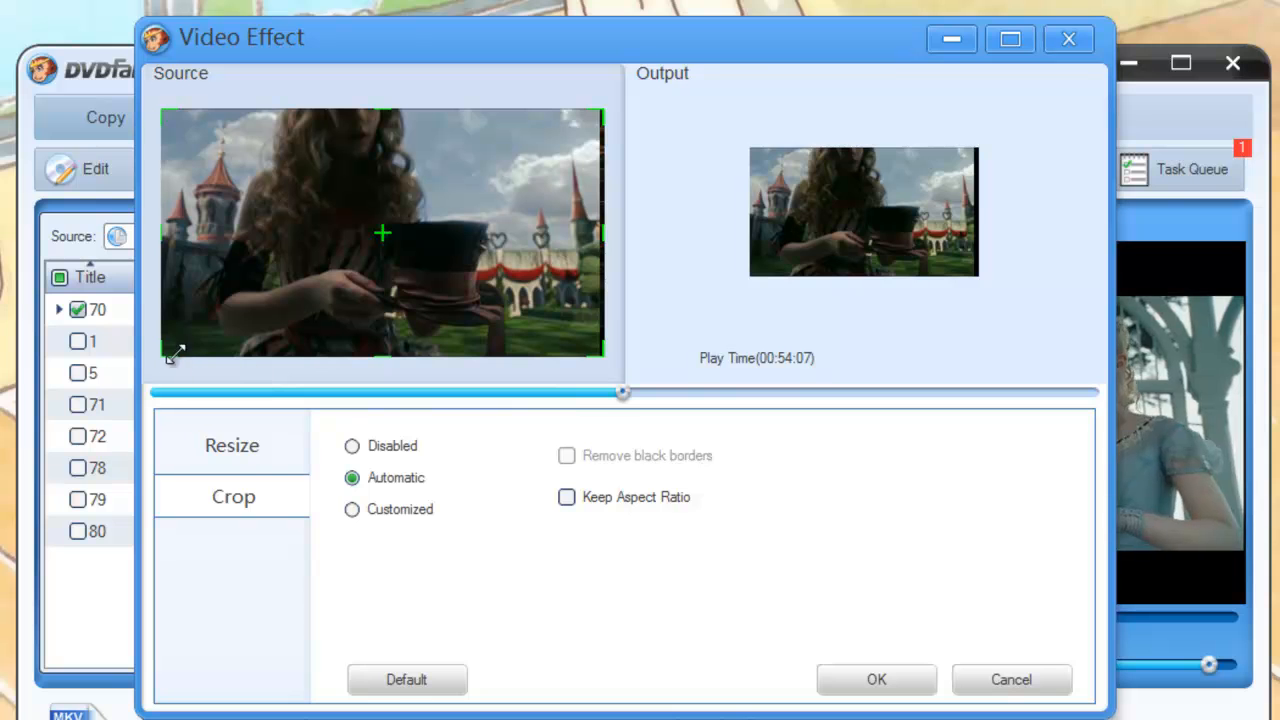
- Switch the crop area to Customized, then back to Automatic cropping
click(352, 510)
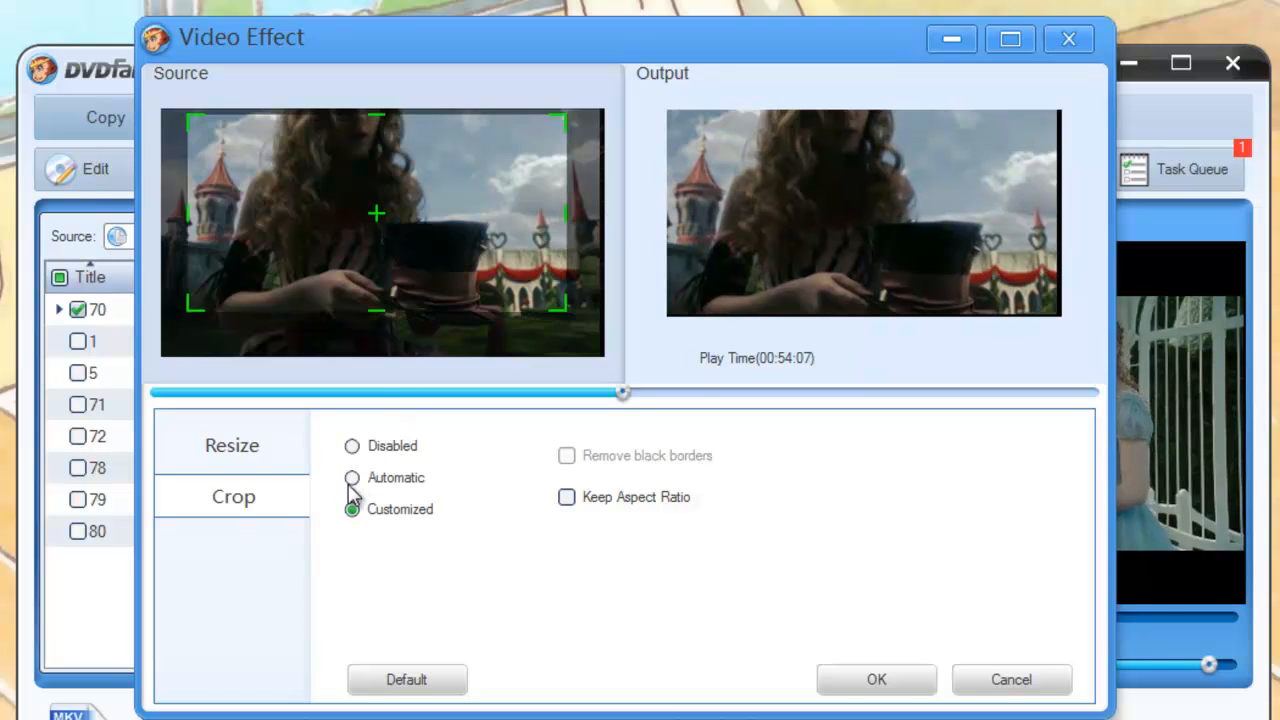
click(352, 478)
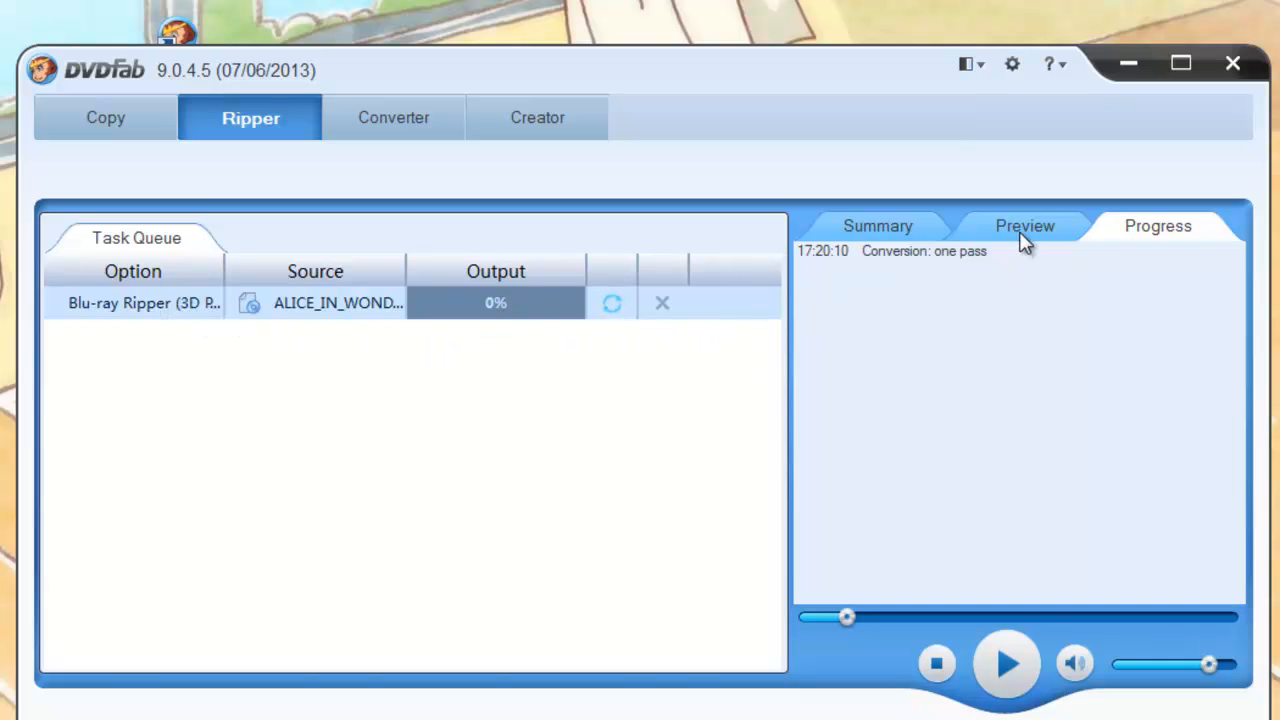
- Show the preview for the queued Alice rip job in the task queue
click(1024, 224)
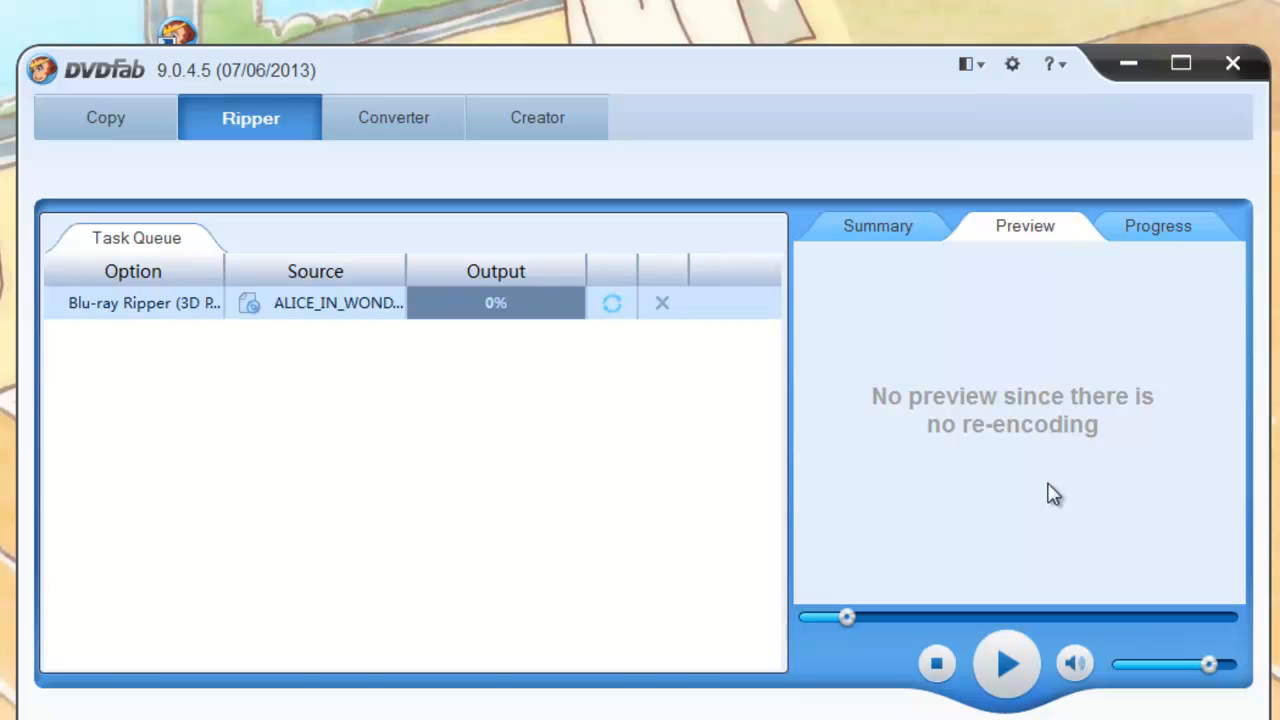